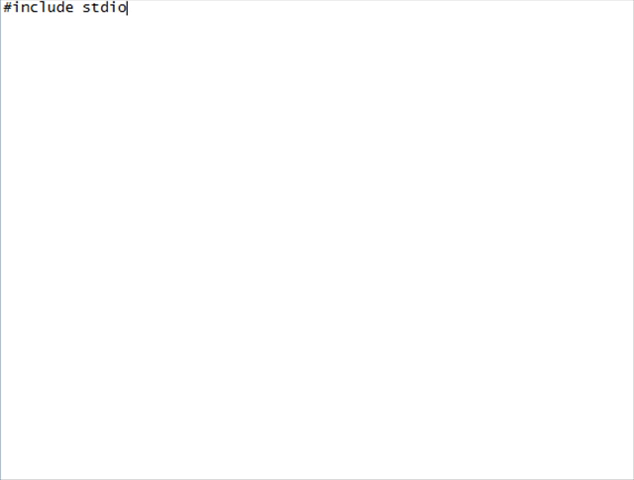
Write the #include <stdio.h> line followed by the int main( ) { header
text(<s)
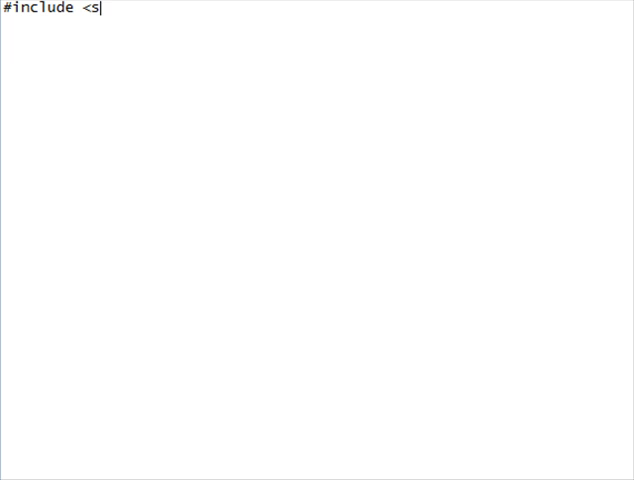
text(tdio.h)
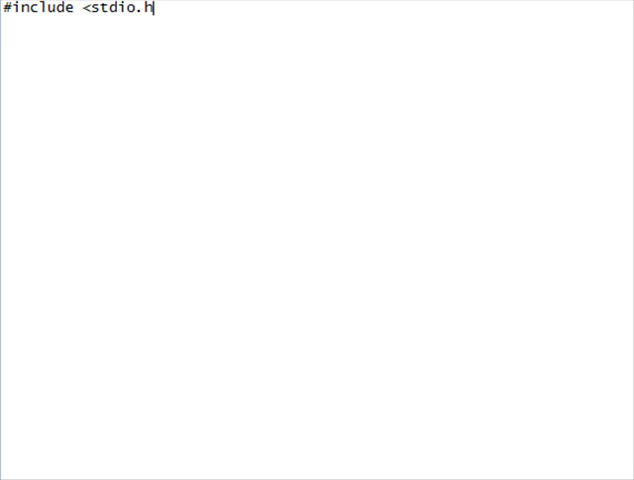
key(Return)
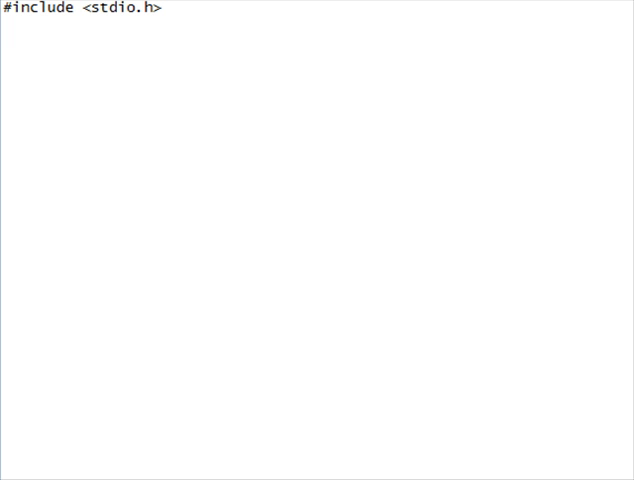
text(int main)
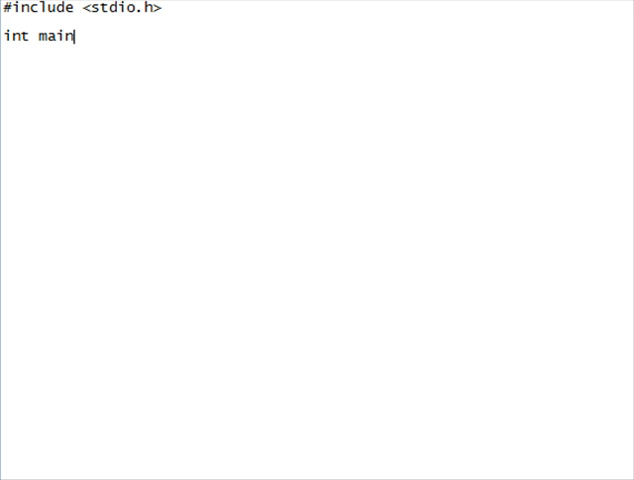
text(( ) {)
text(})
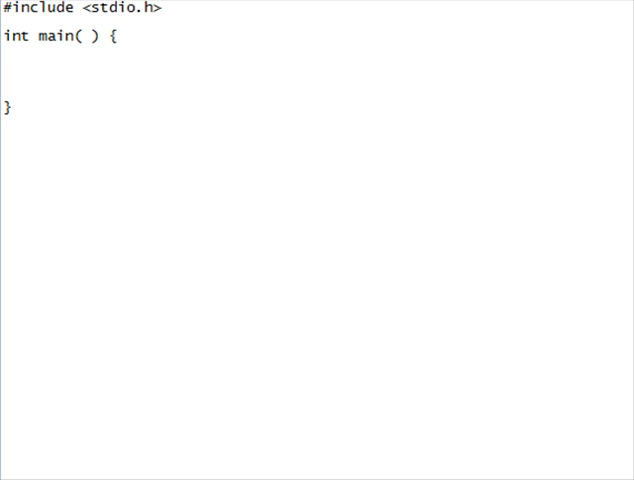
Indent the int main header and its closing brace one level under the include line
click(6, 66)
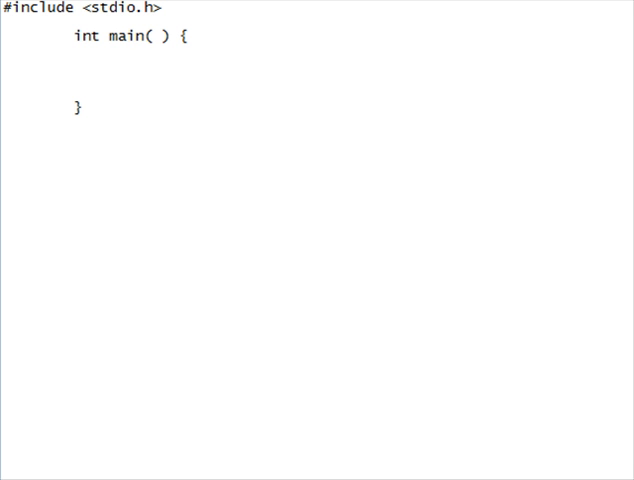
click(145, 66)
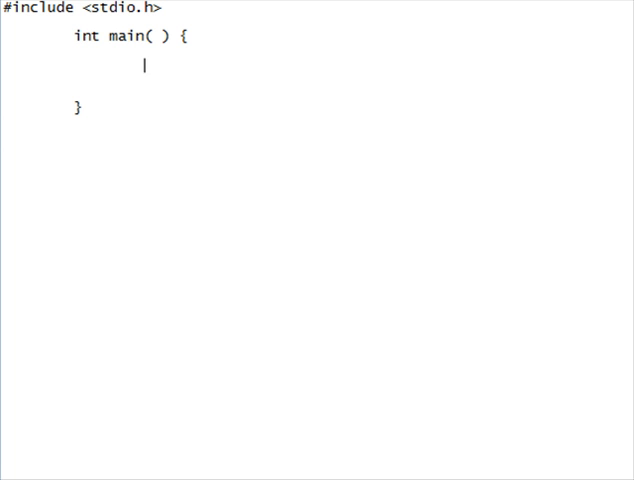
Write a printf statement printing hELLO wORLD inside main
text(prting)
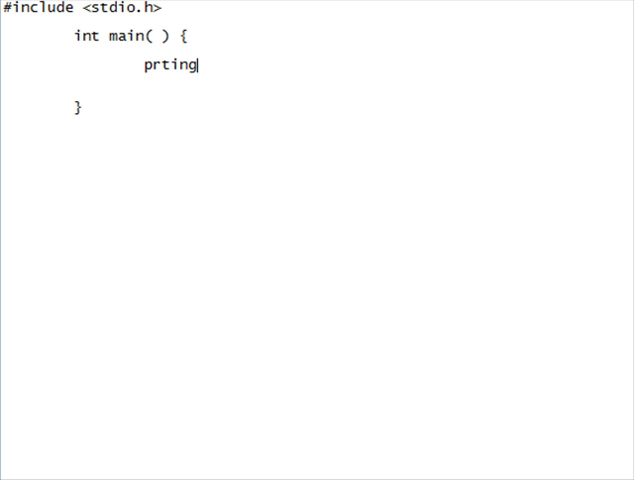
key(BackSpace)
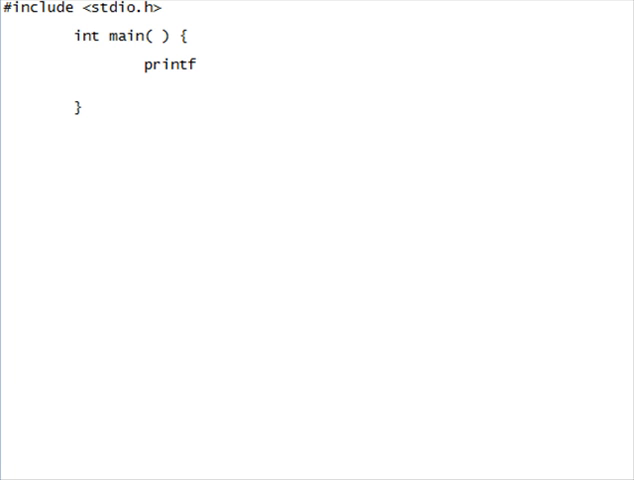
text((""))
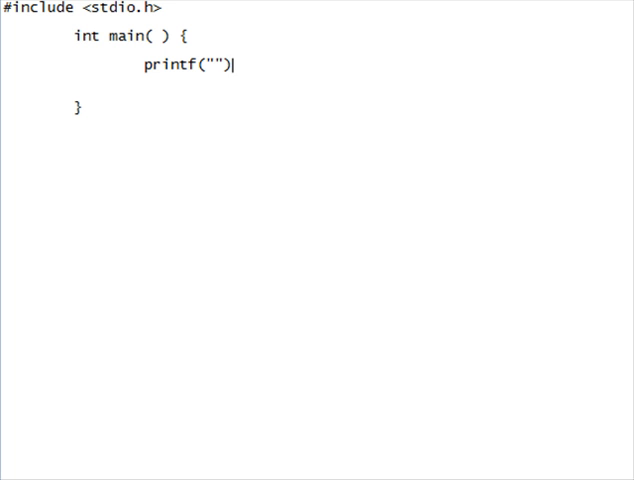
text(hELLO;)
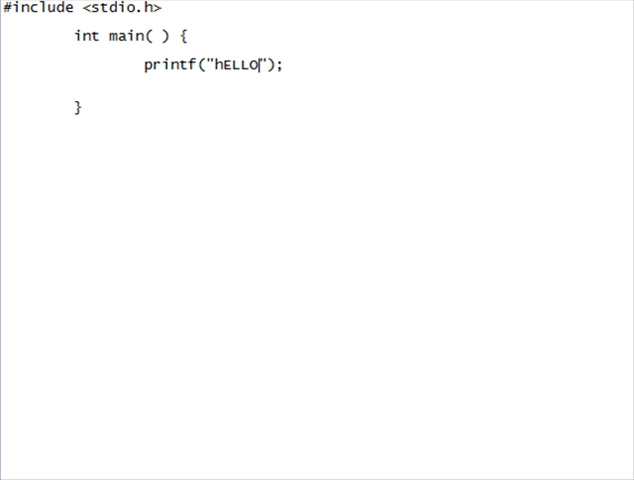
text(wORLD)
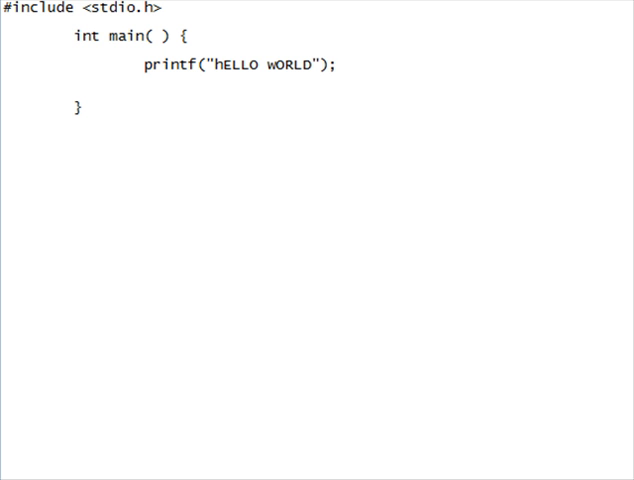
Add a return 0; line below the printf statement
click(338, 65)
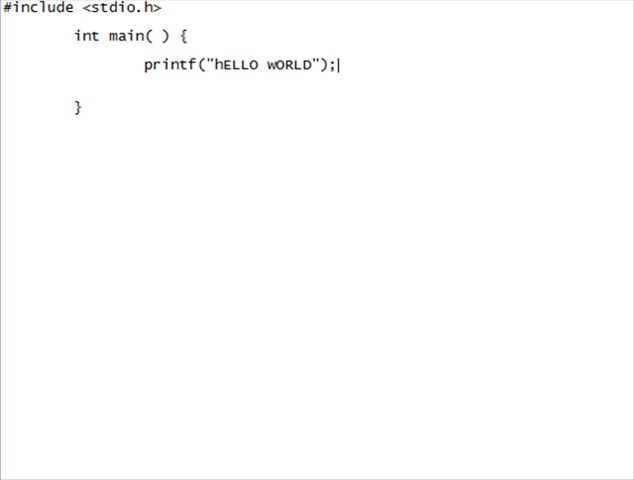
key(Return)
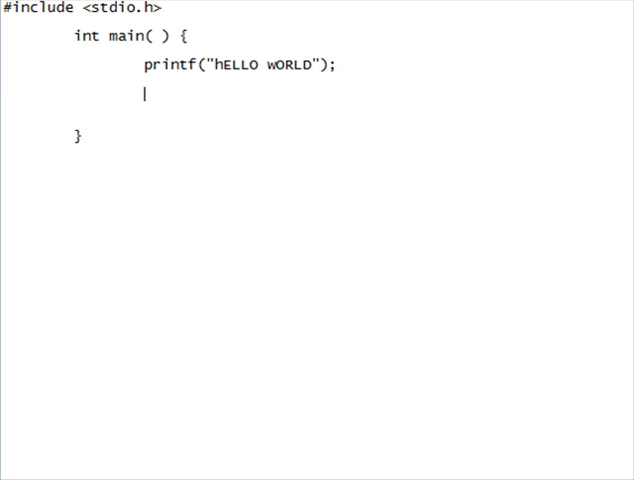
text(return 0')
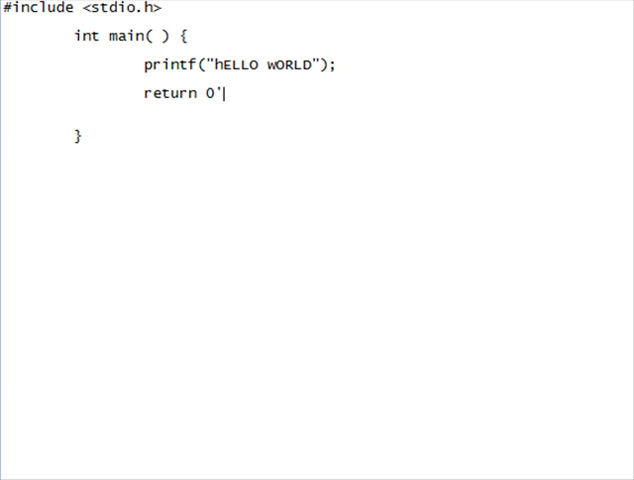
text(;)
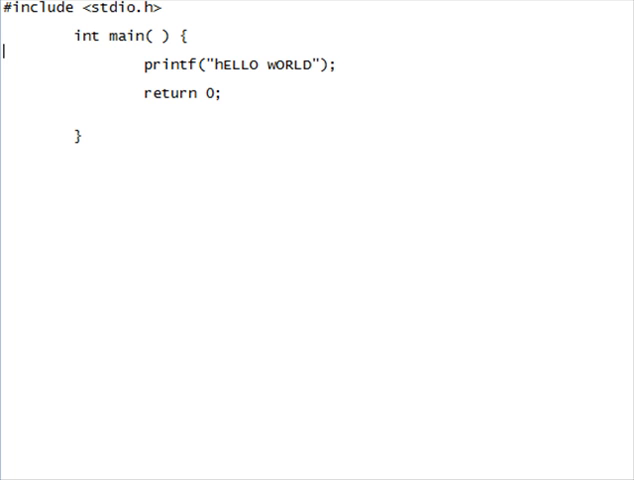
Add an int userinput declaration and a scanf line above the printf statement
key(Return)
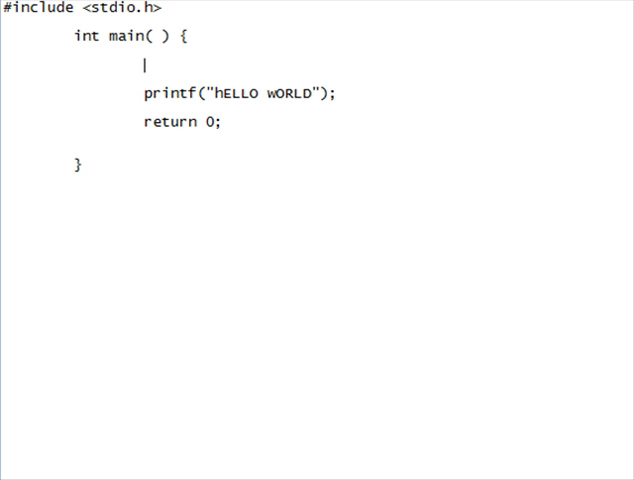
text(scaa)
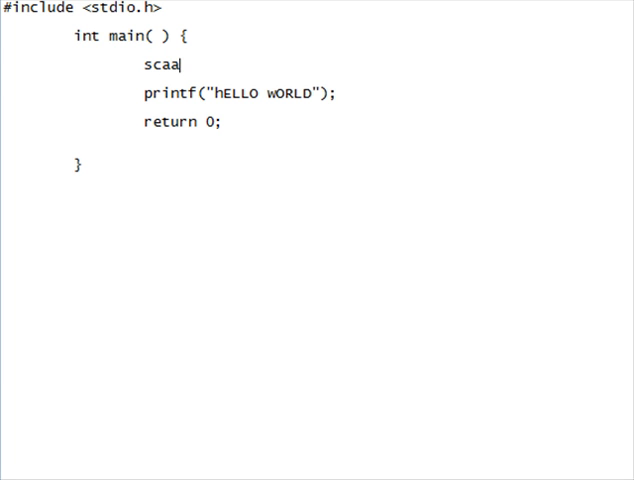
text(nf)
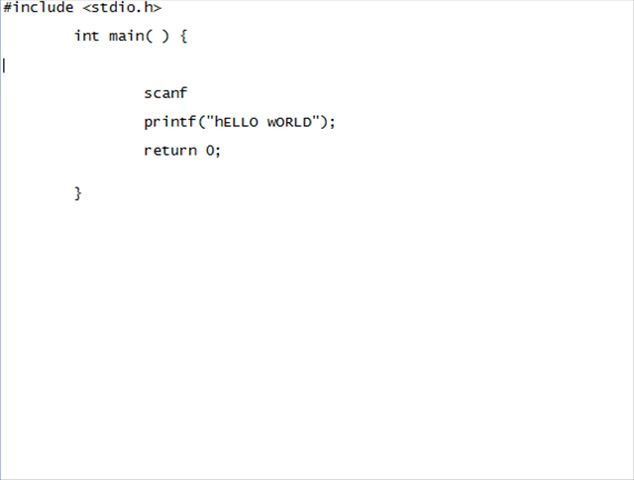
text(int u)
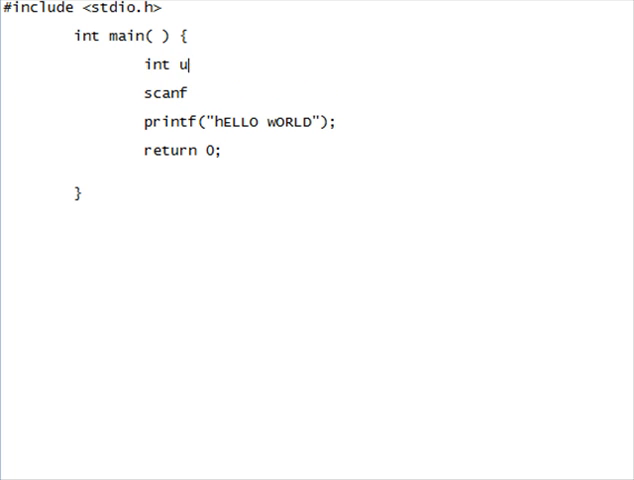
text(serinput - ;)
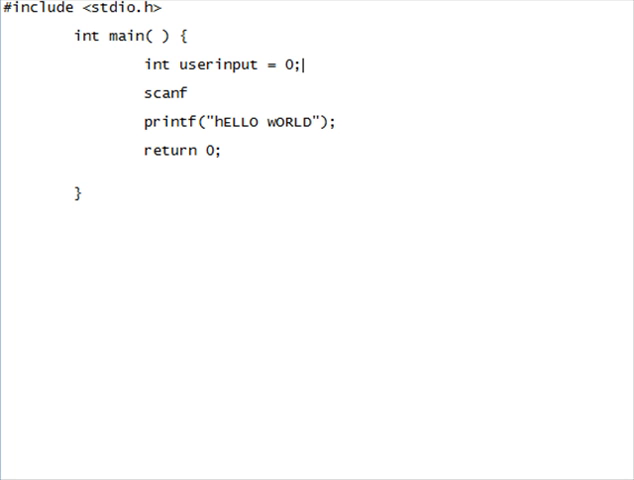
Add an empty pair of parentheses after scanf
key(Return)
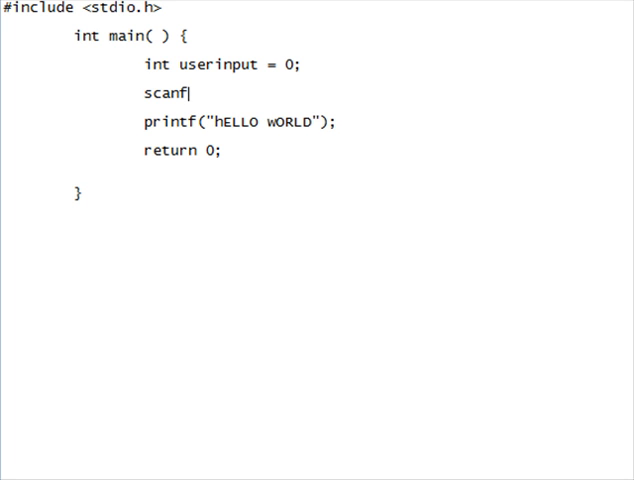
text(()
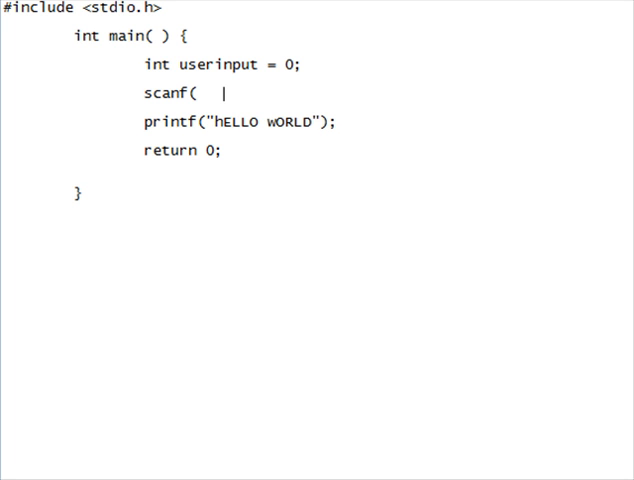
text())
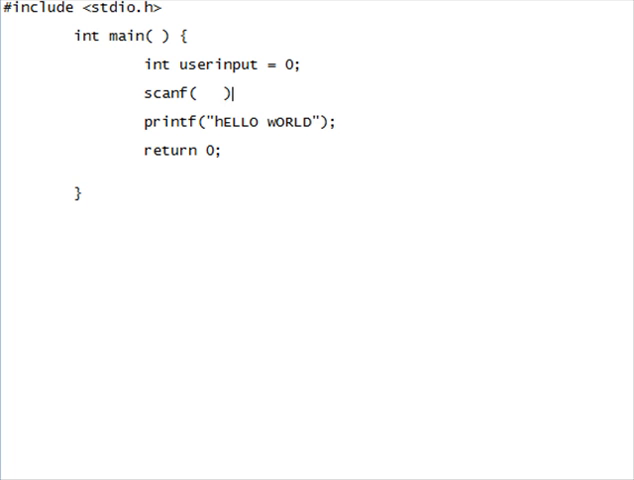
click(188, 92)
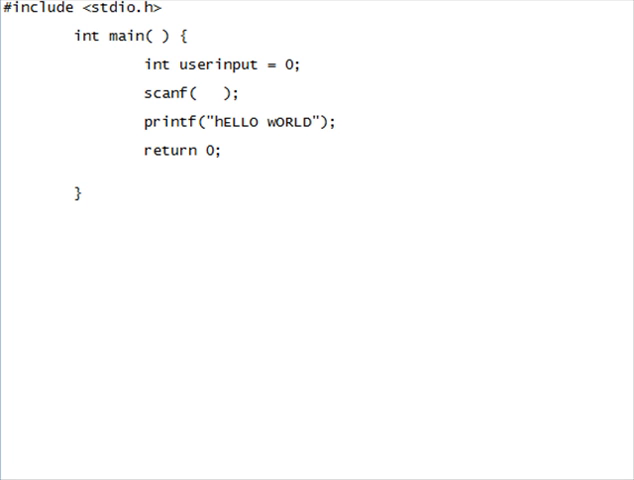
Complete the call as scanf("%d", &userinput); to read an integer
click(197, 92)
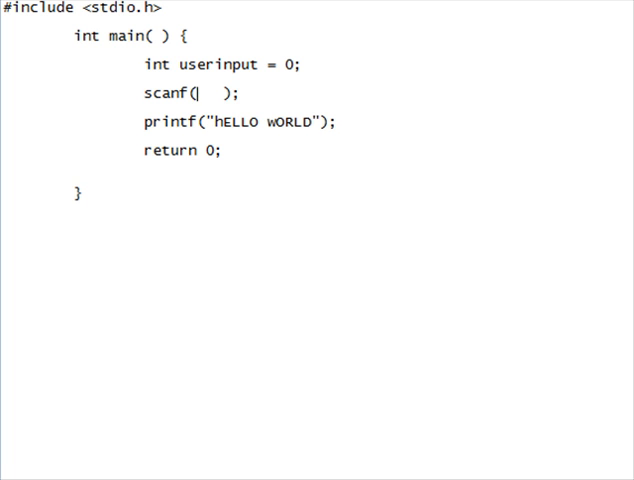
text(%d",)
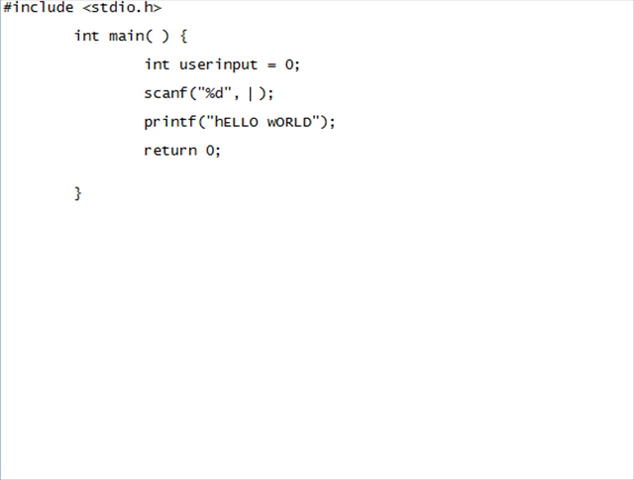
text(&)
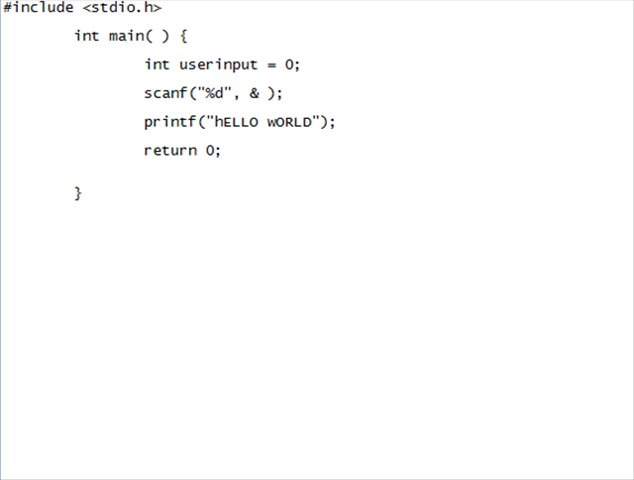
double_click(259, 93)
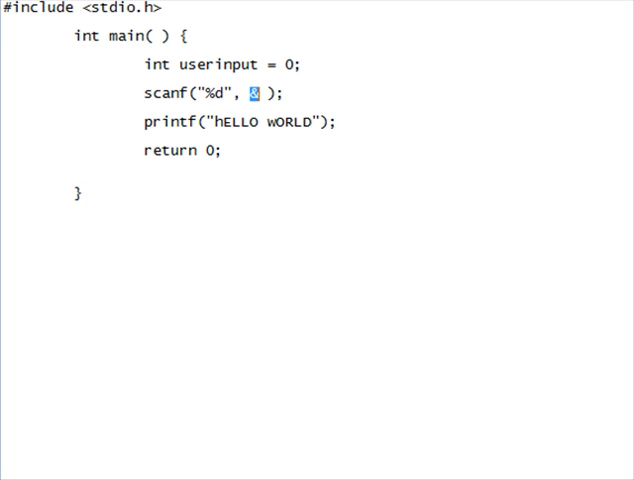
text(&)
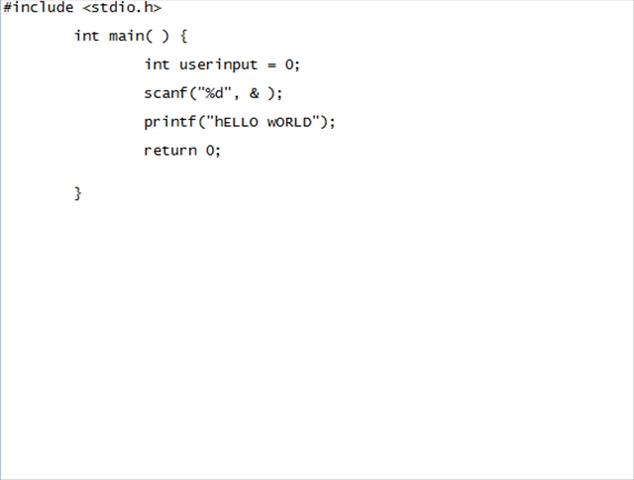
text(inp)
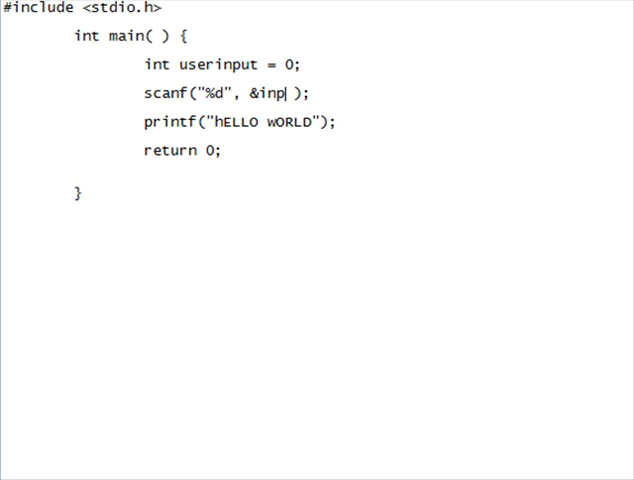
text(use)
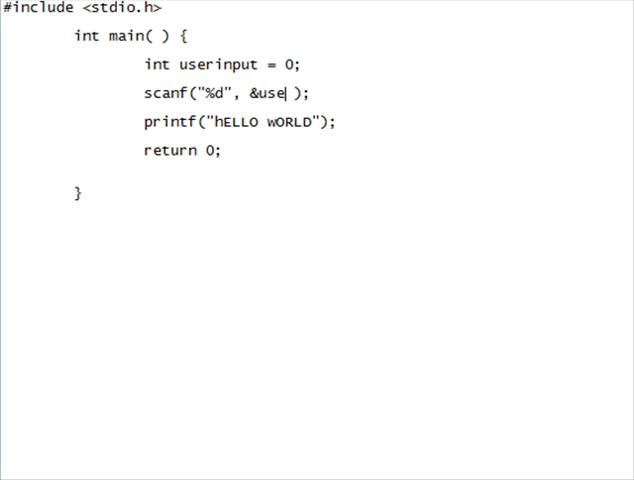
text(rinput)
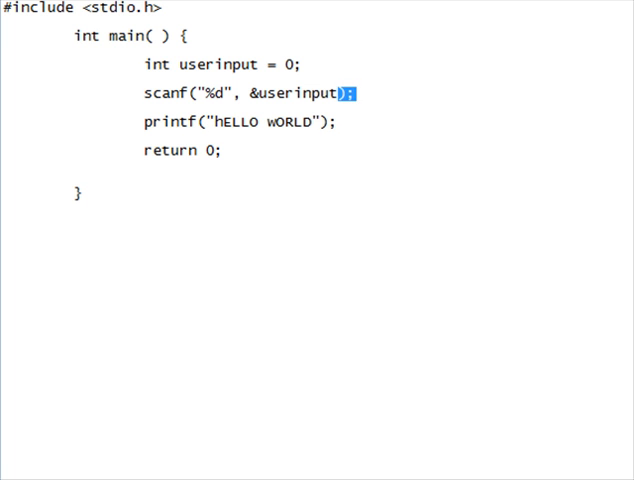
Replace the hELLO wORLD message with %d and pass userinput to printf
double_click(266, 122)
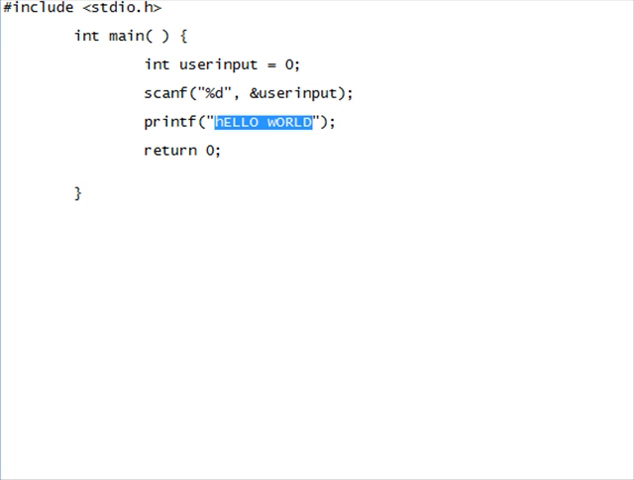
key(Delete)
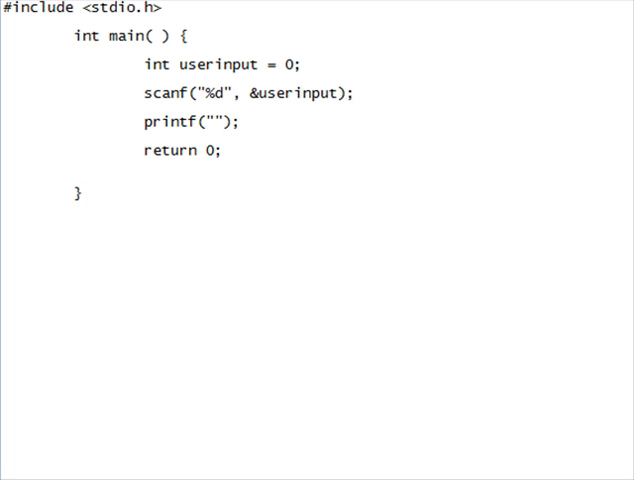
text(%d)
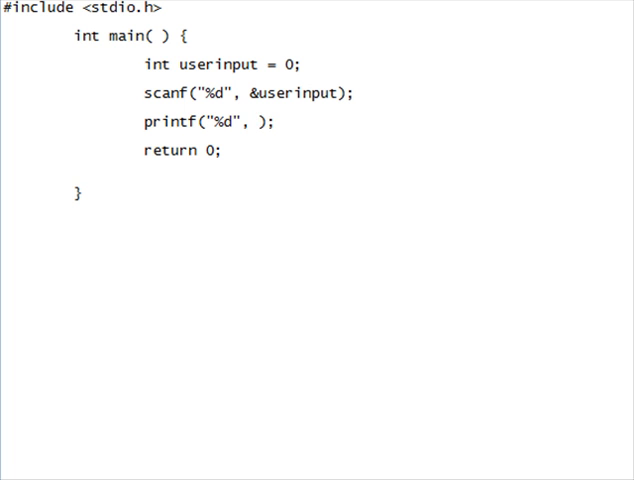
text(userinput)
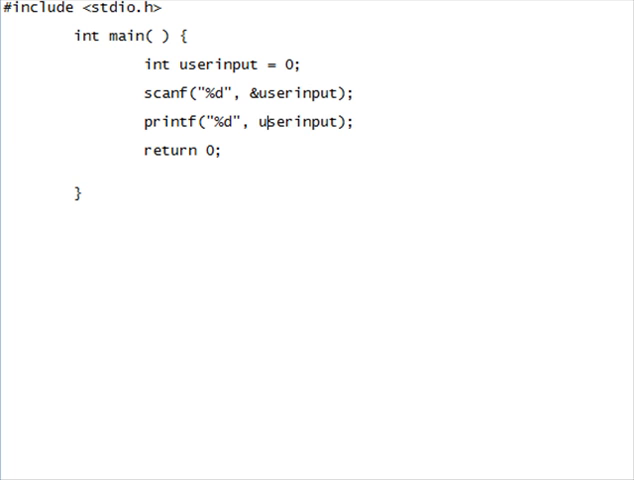
double_click(288, 122)
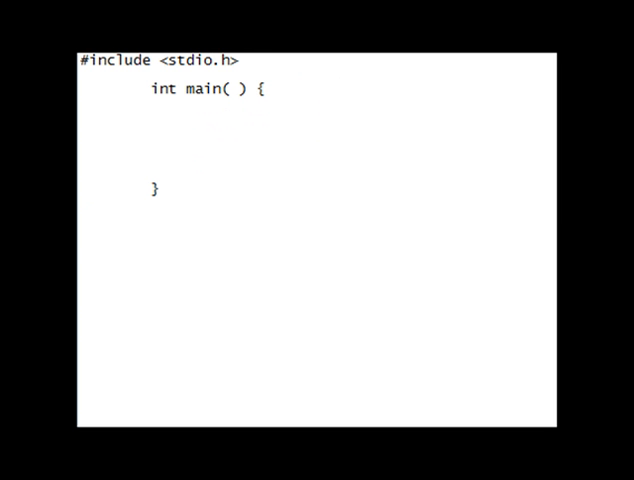
Declare int x = 0 on the empty line inside main
click(149, 118)
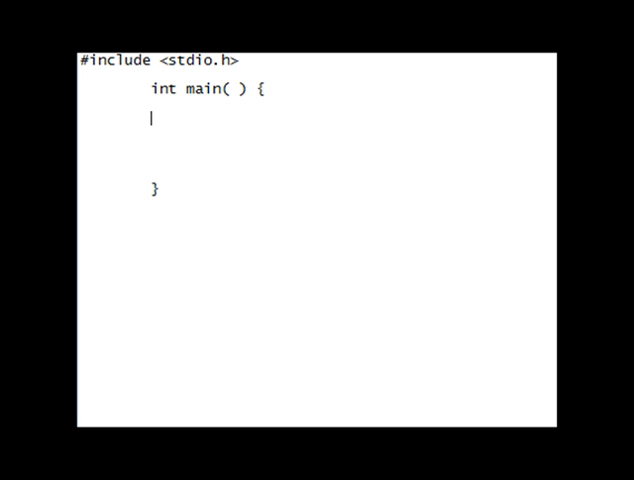
text(int x =)
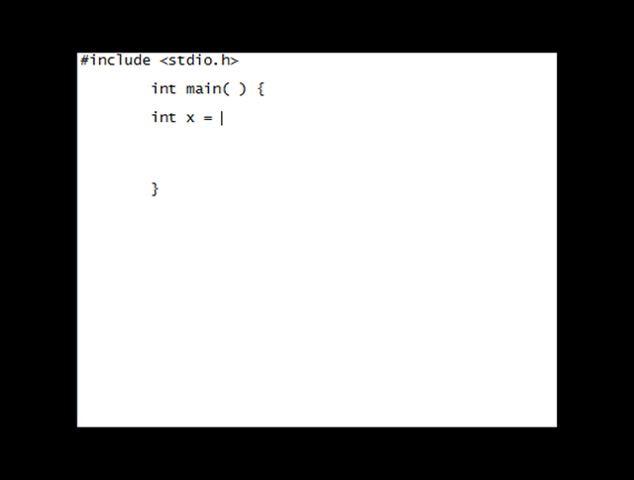
text(0)
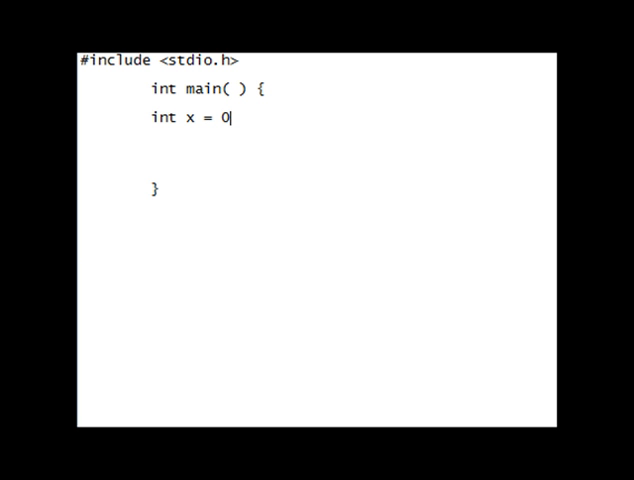